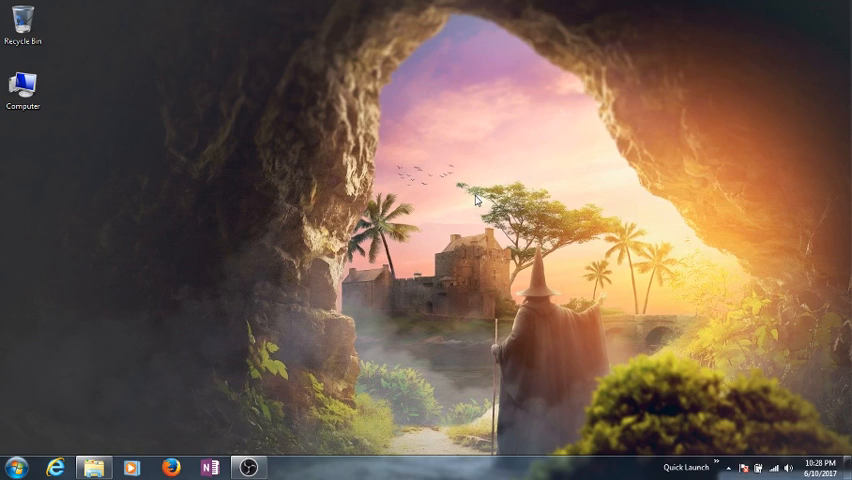
- Open the desktop shortcut menu to reach Intel Graphics Properties
{"action": "right_click", "coordinate": [476, 200]}
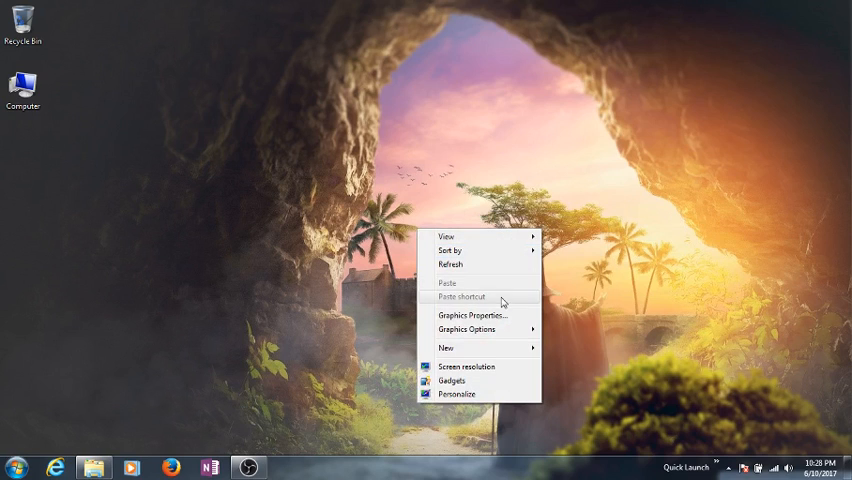
{"action": "mouse_move", "coordinate": [466, 300]}
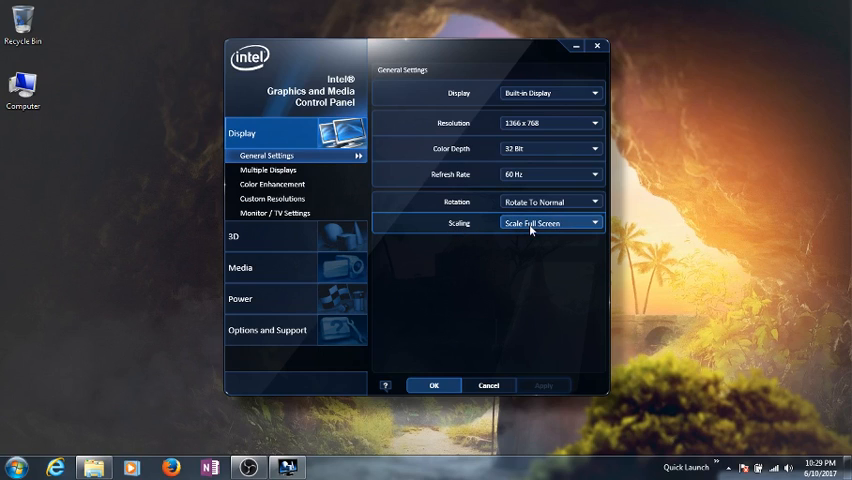
- Choose Maintain Aspect Ratio from the display Scaling dropdown
{"action": "left_click", "coordinate": [595, 222]}
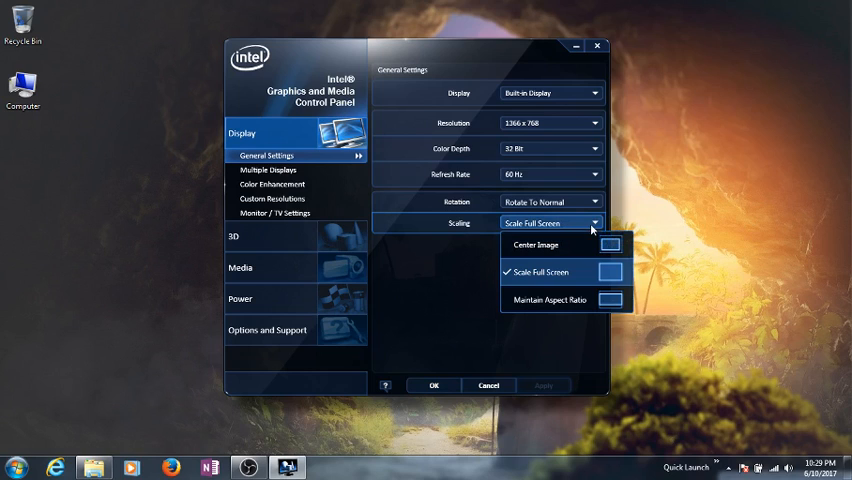
{"action": "mouse_move", "coordinate": [578, 247]}
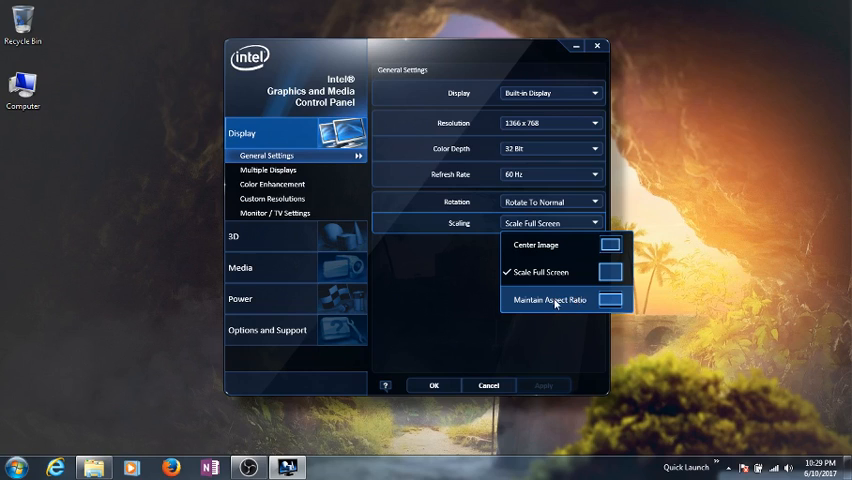
{"action": "left_click", "coordinate": [549, 299]}
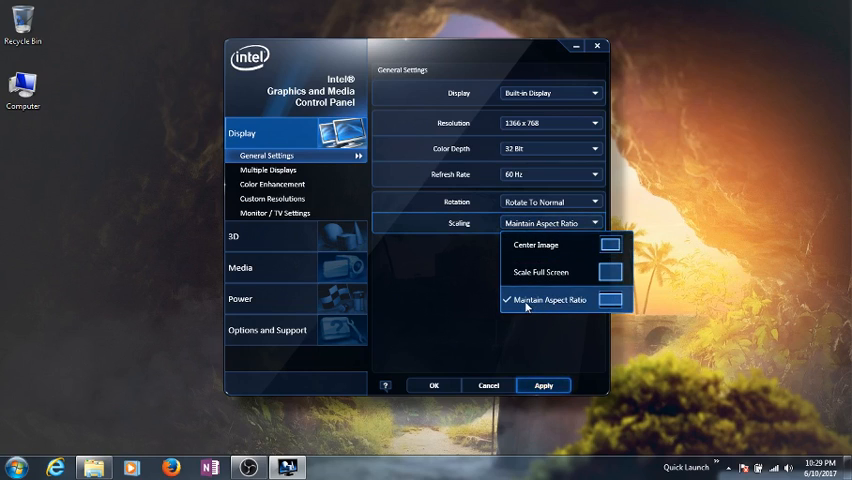
{"action": "mouse_move", "coordinate": [569, 308]}
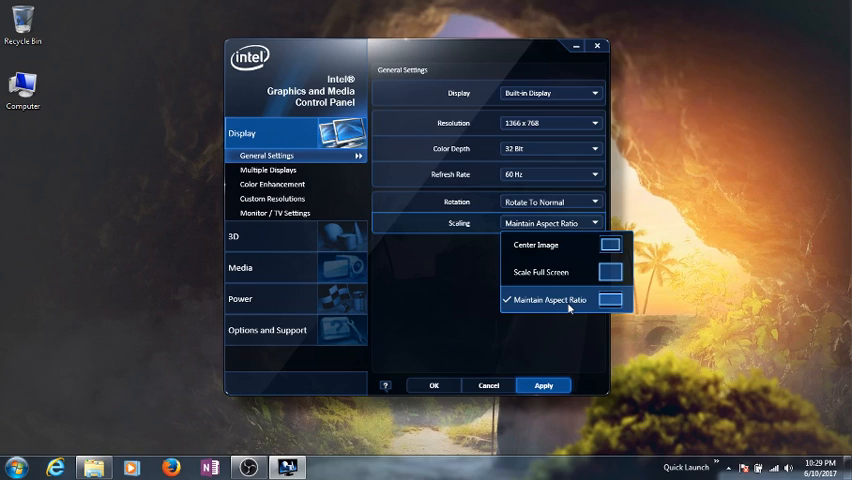
{"action": "mouse_move", "coordinate": [612, 313]}
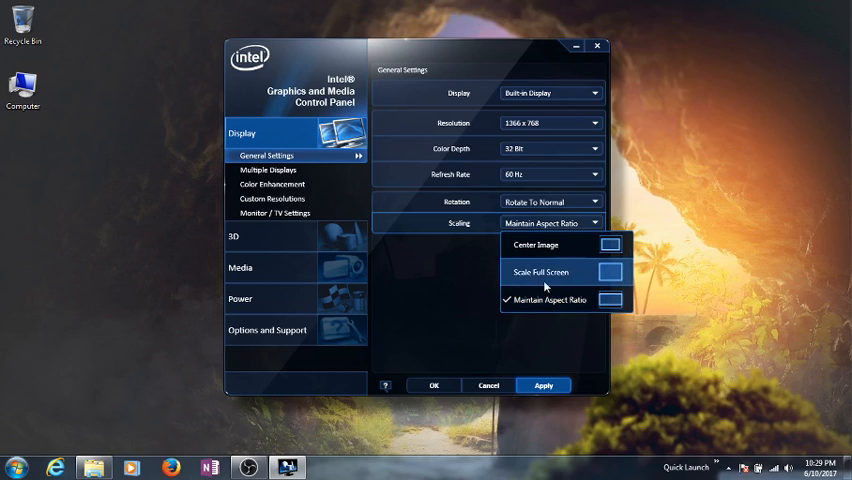
- Switch the Scaling option to Scale Full Screen
{"action": "left_click", "coordinate": [549, 272]}
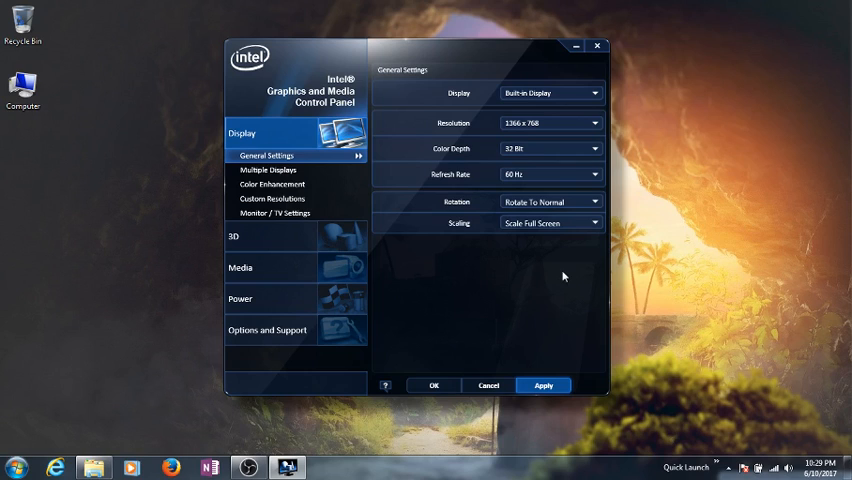
{"action": "mouse_move", "coordinate": [553, 360]}
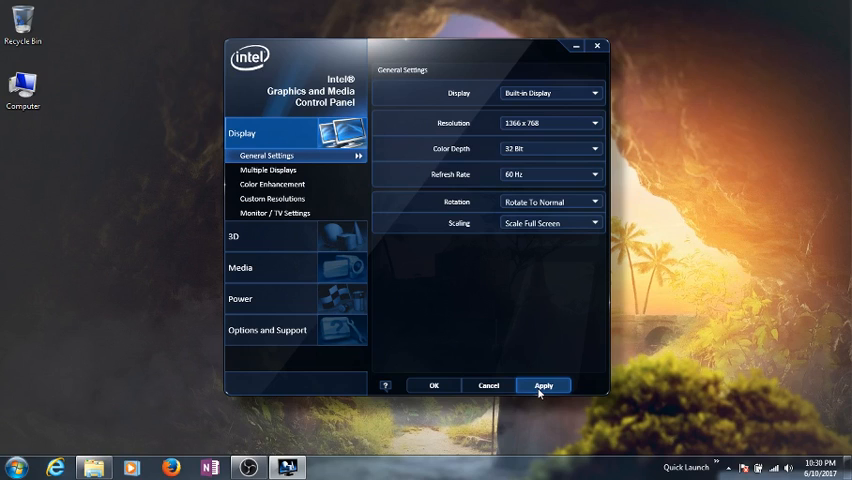
- Apply Scale Full Screen scaling and confirm keeping the new display settings
{"action": "left_click", "coordinate": [546, 385]}
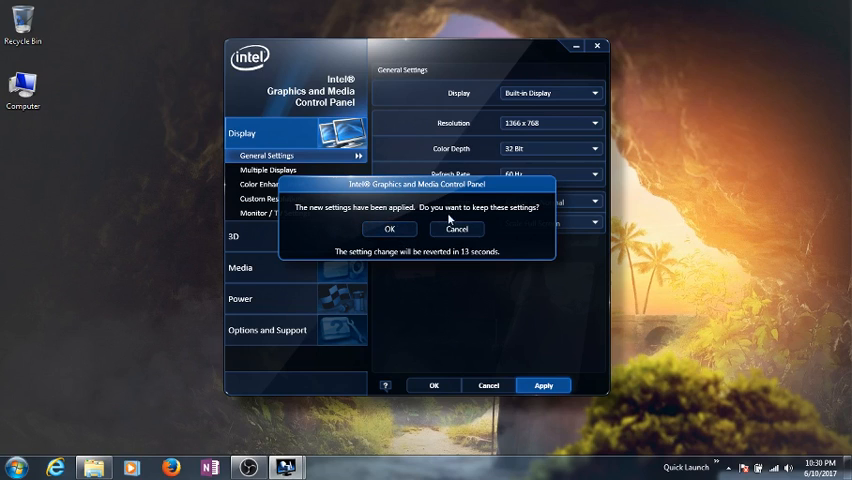
{"action": "left_click", "coordinate": [392, 229]}
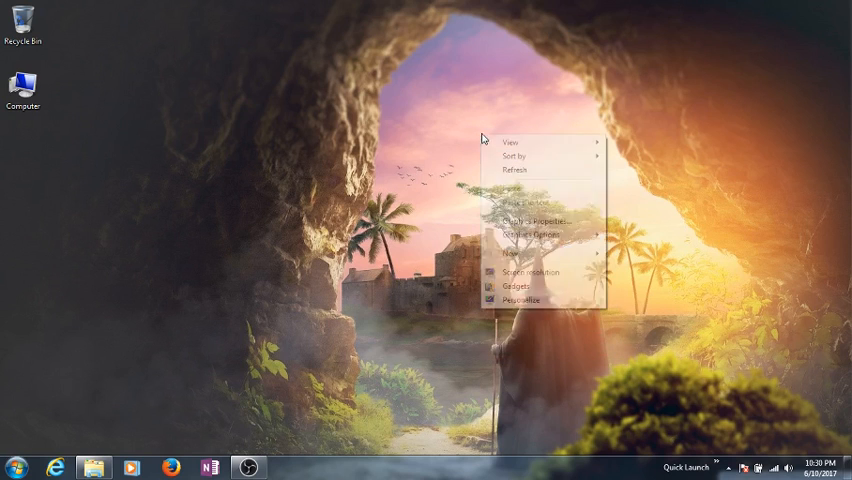
- Refresh the desktop and reopen its shortcut menu
{"action": "left_click", "coordinate": [517, 170]}
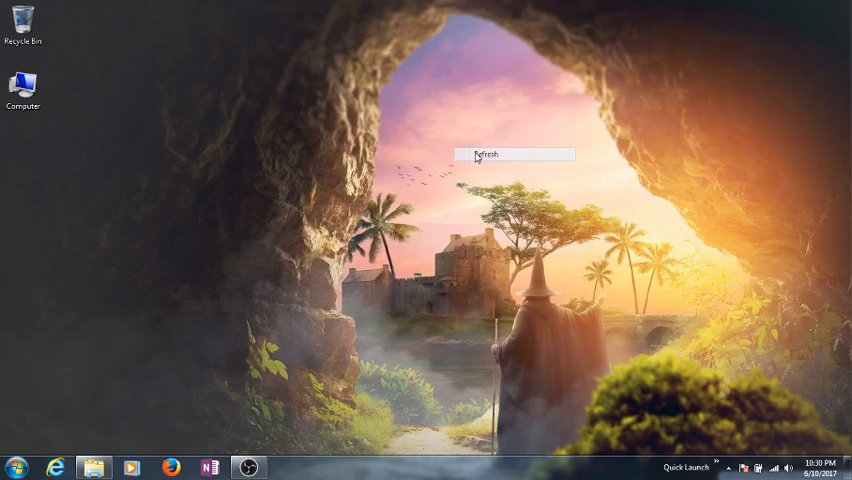
{"action": "right_click", "coordinate": [478, 160]}
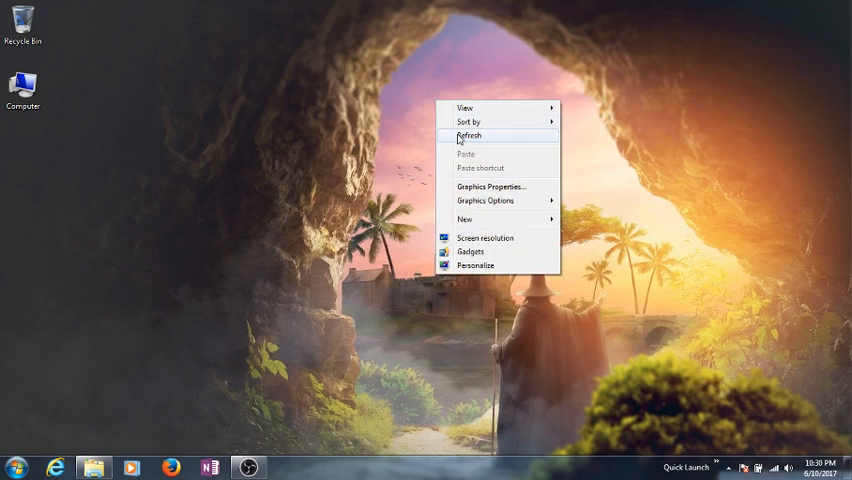